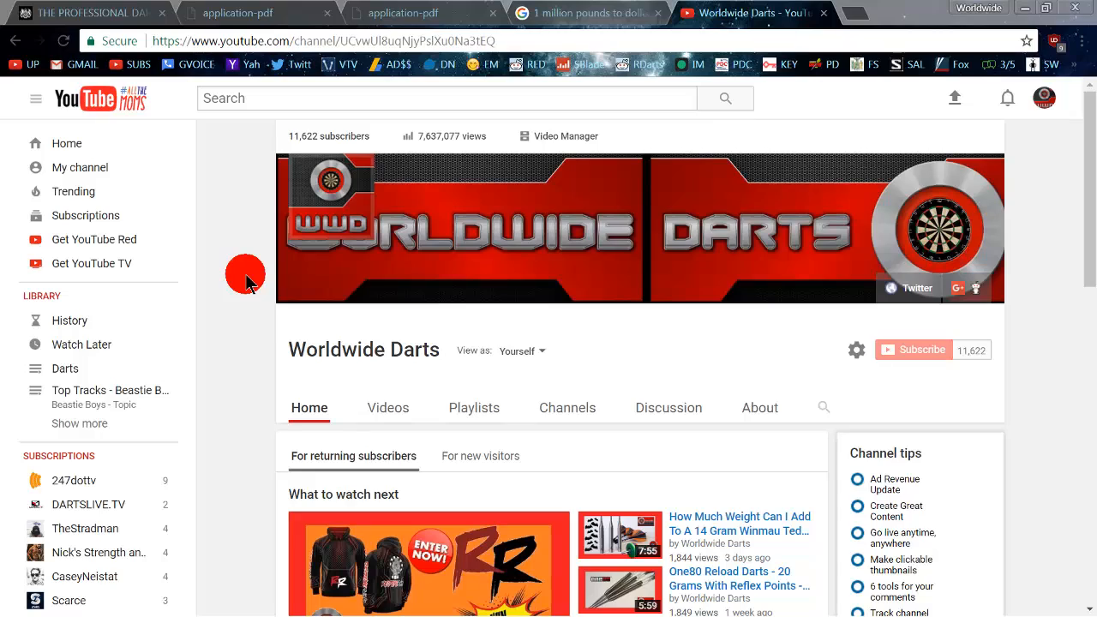
Step: Scroll The Professional Darts Corporation filing history to the 09 May 2017 buyback filing
{"action": "left_click", "coordinate": [85, 12]}
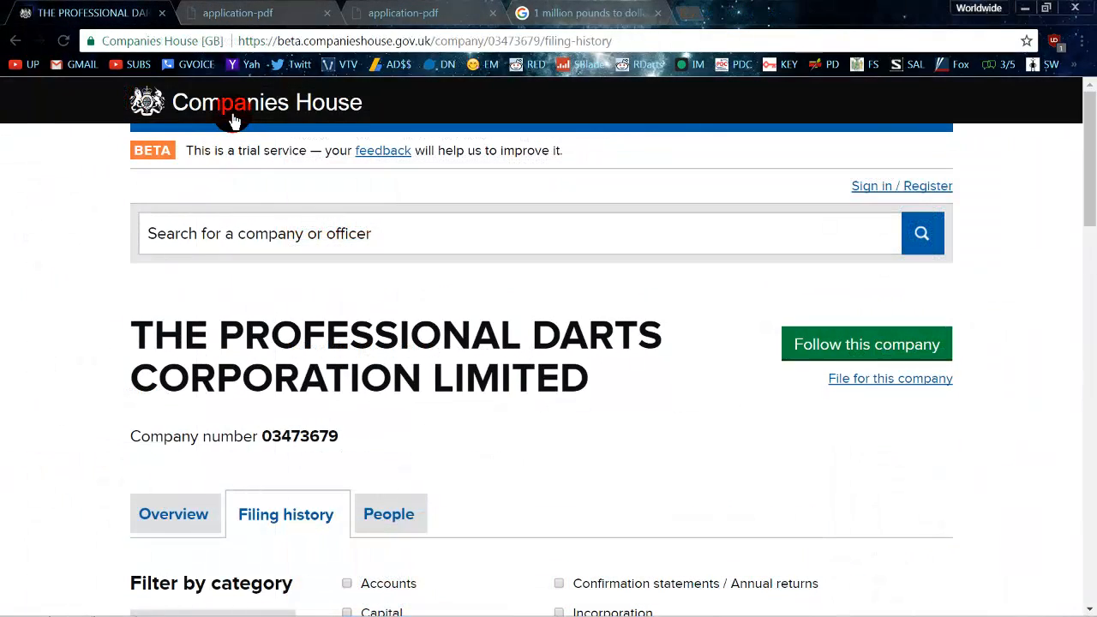
{"action": "mouse_move", "coordinate": [79, 300]}
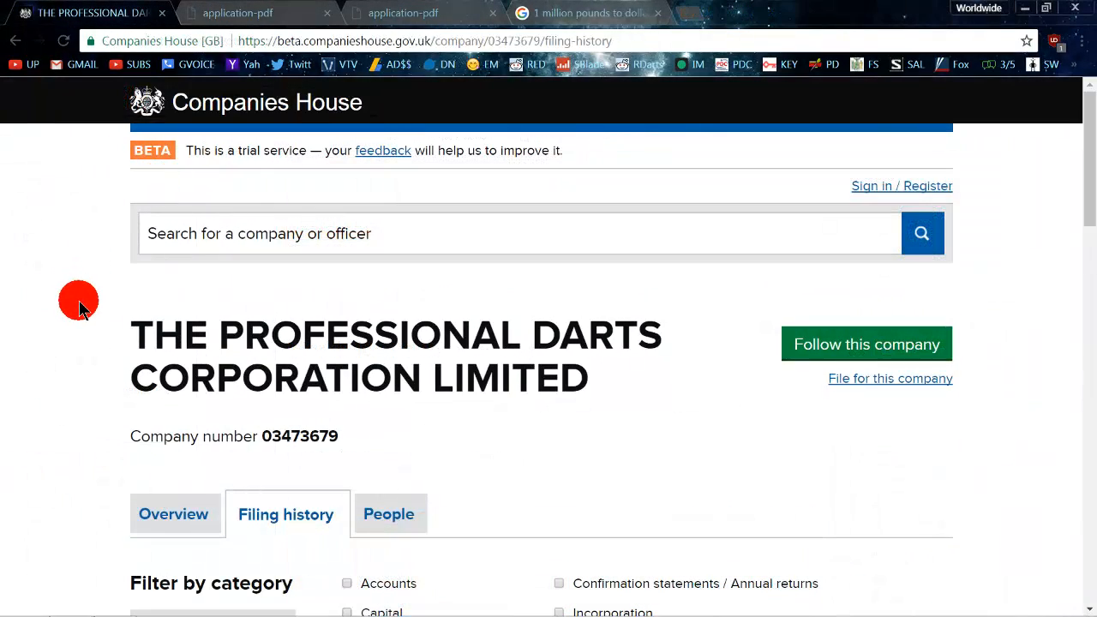
{"action": "scroll", "scroll_direction": "down", "scroll_amount": 3}
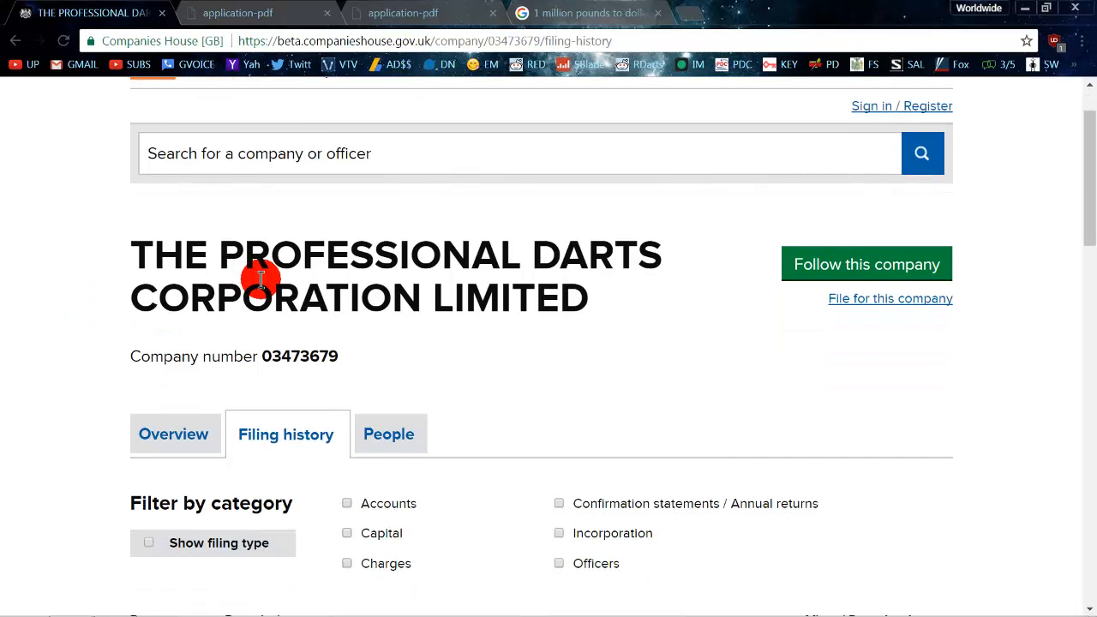
{"action": "scroll", "scroll_direction": "down", "scroll_amount": 3}
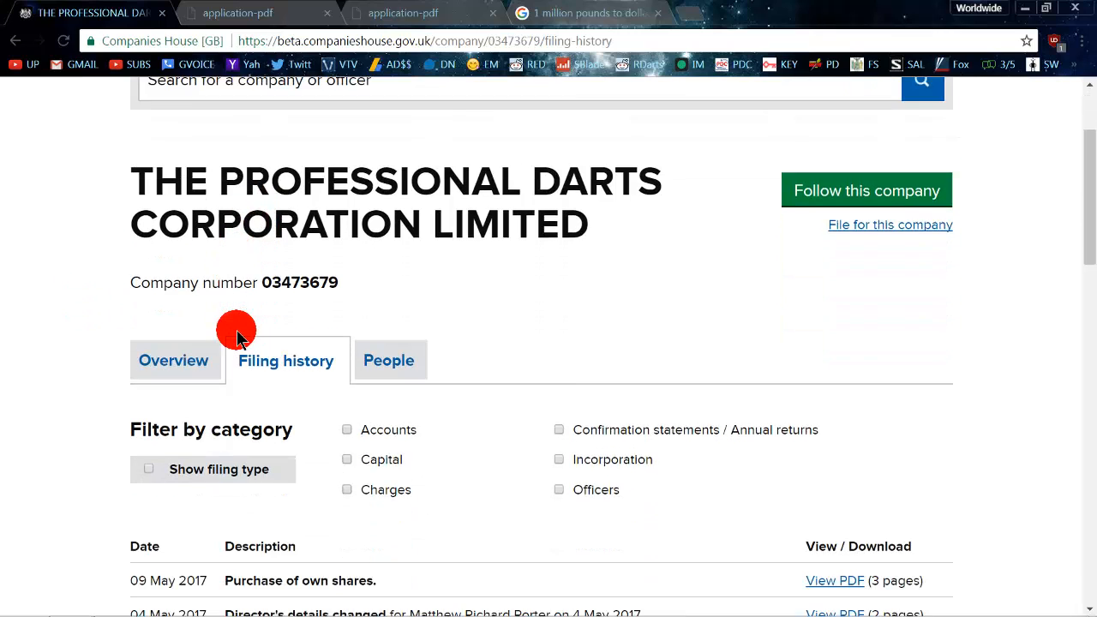
{"action": "scroll", "scroll_direction": "down", "scroll_amount": 3}
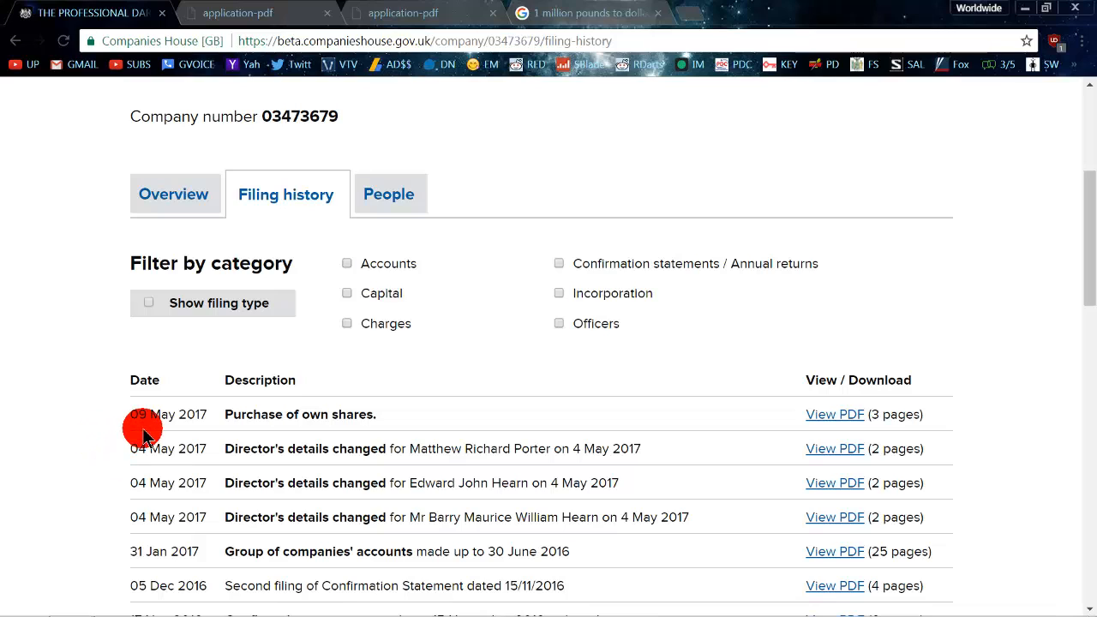
{"action": "mouse_move", "coordinate": [292, 420]}
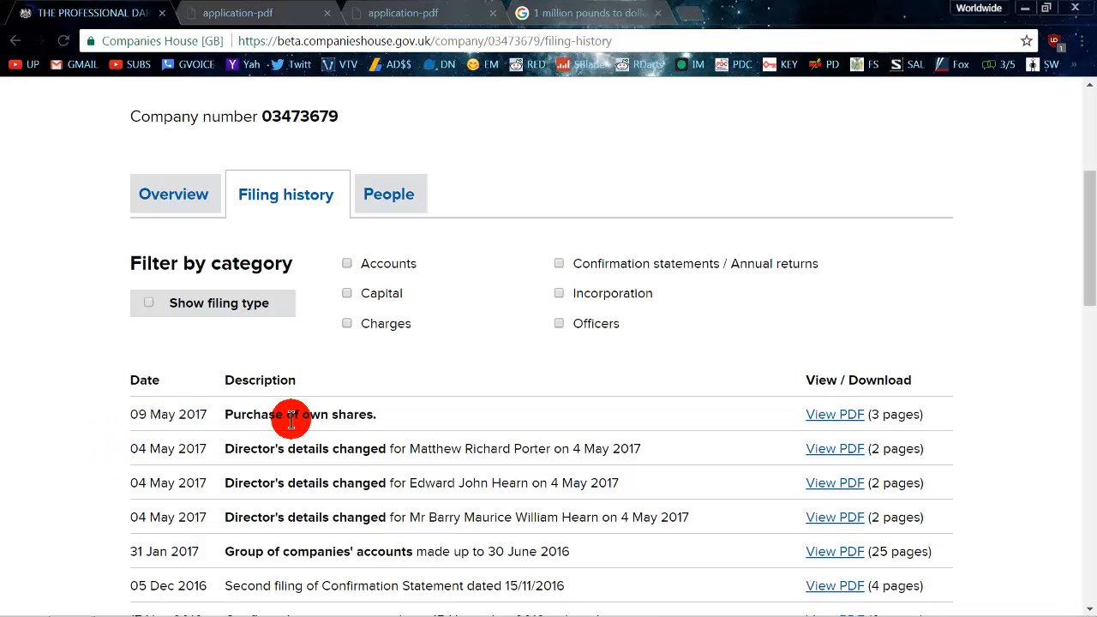
{"action": "mouse_move", "coordinate": [753, 422]}
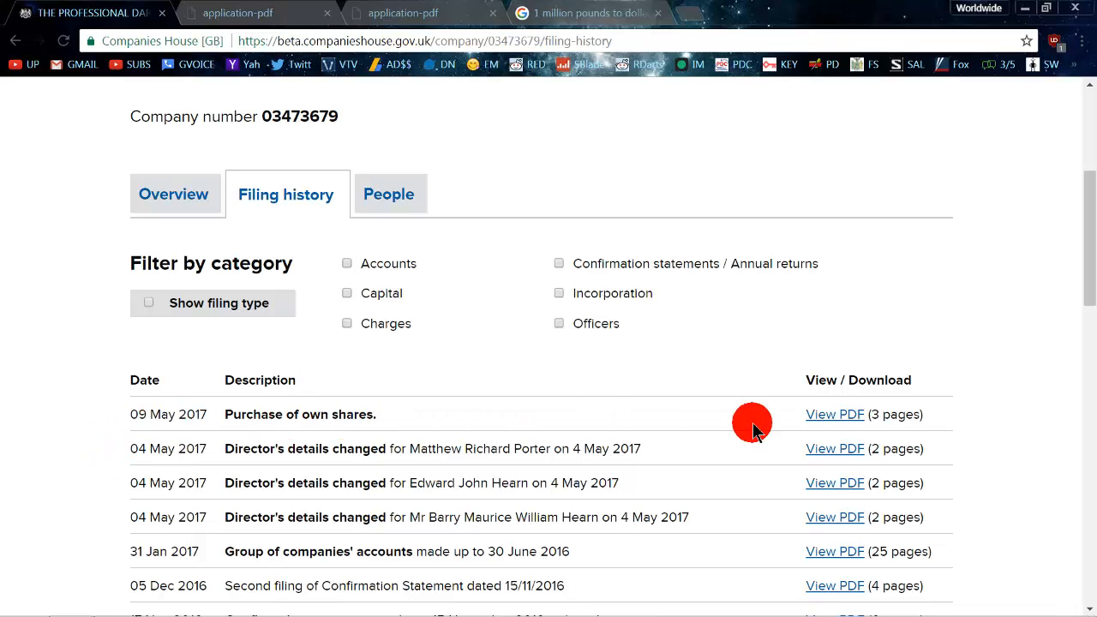
Step: Open the 09 May 2017 purchase-of-own-shares PDF showing 1,237 shares for £1,093,508
{"action": "left_click", "coordinate": [834, 414]}
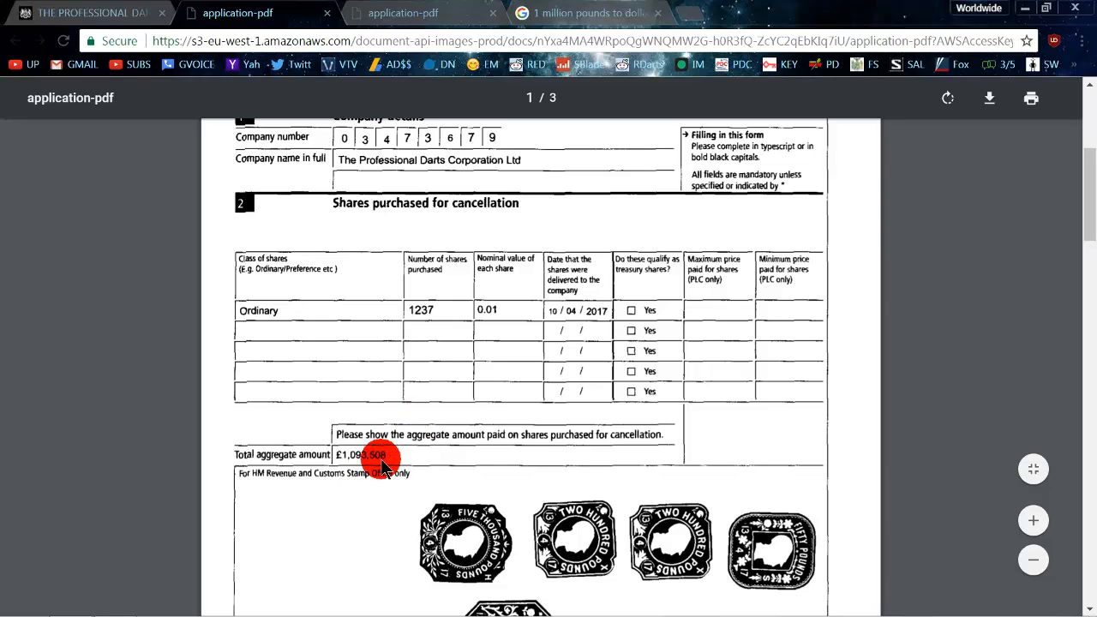
{"action": "mouse_move", "coordinate": [570, 13]}
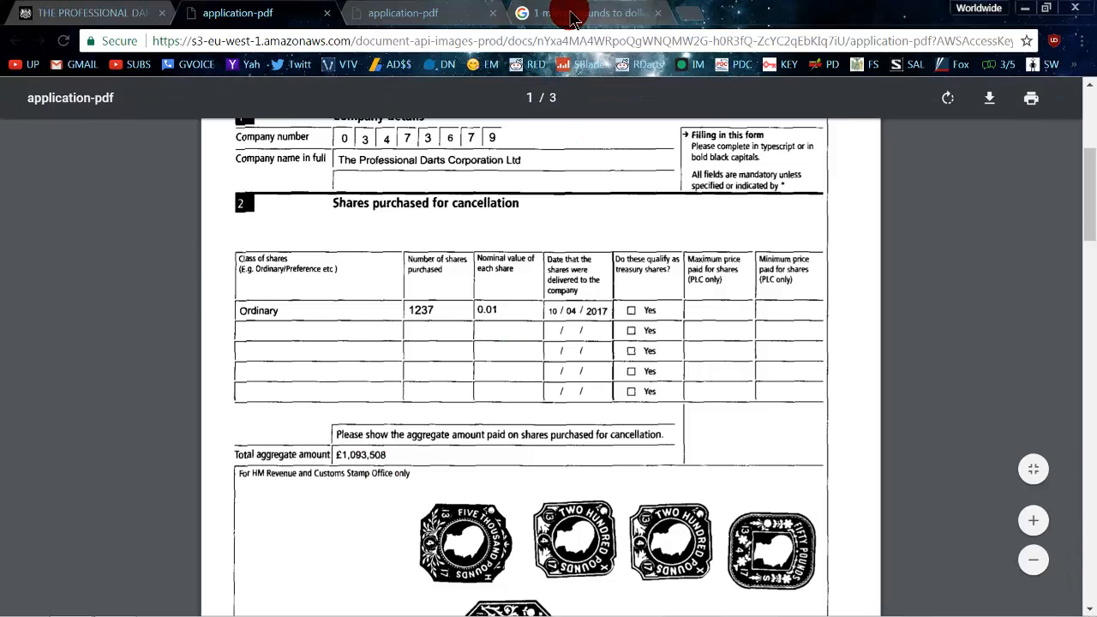
Step: Convert £1,093,508 to US dollars in Google's converter, giving about 1,409,903.60
{"action": "left_click", "coordinate": [579, 13]}
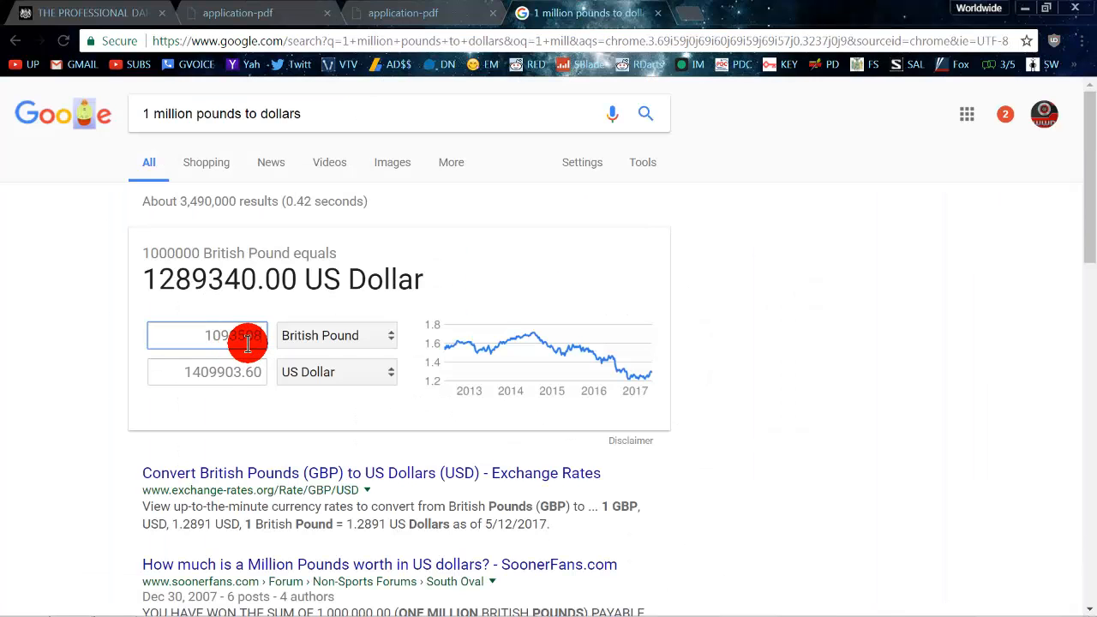
{"action": "type", "text": "1093508"}
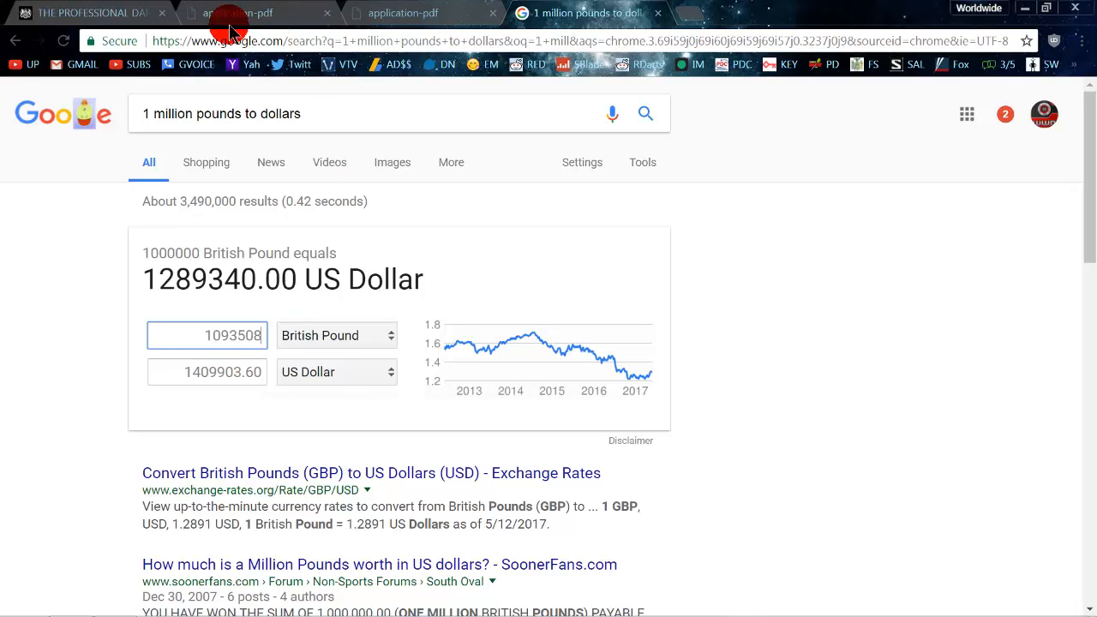
{"action": "left_click", "coordinate": [240, 12]}
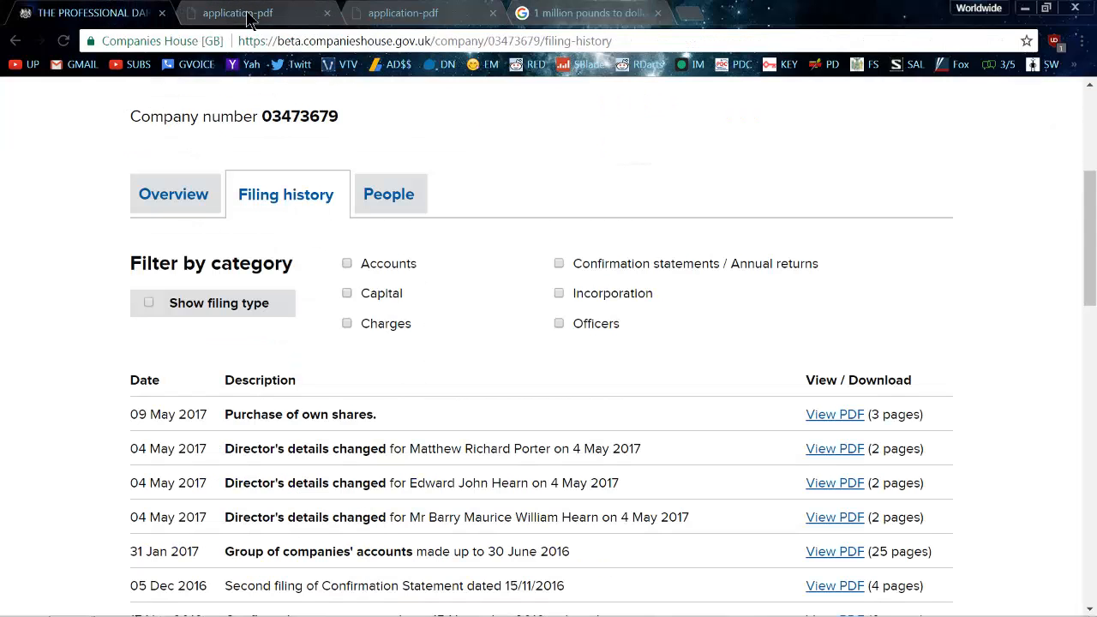
{"action": "left_click", "coordinate": [833, 414]}
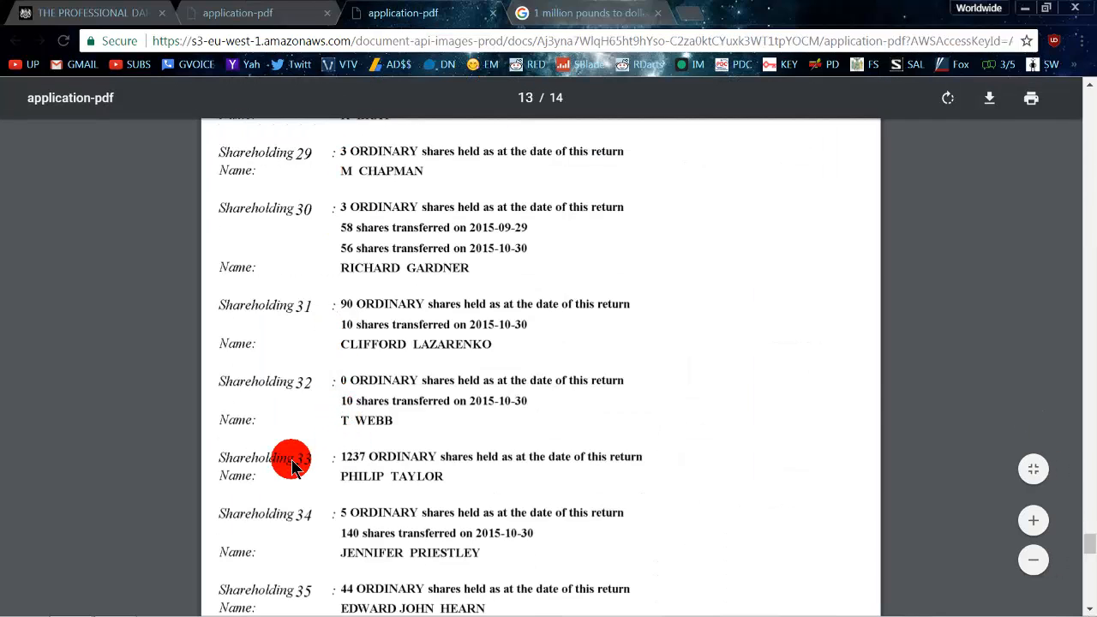
{"action": "mouse_move", "coordinate": [392, 462]}
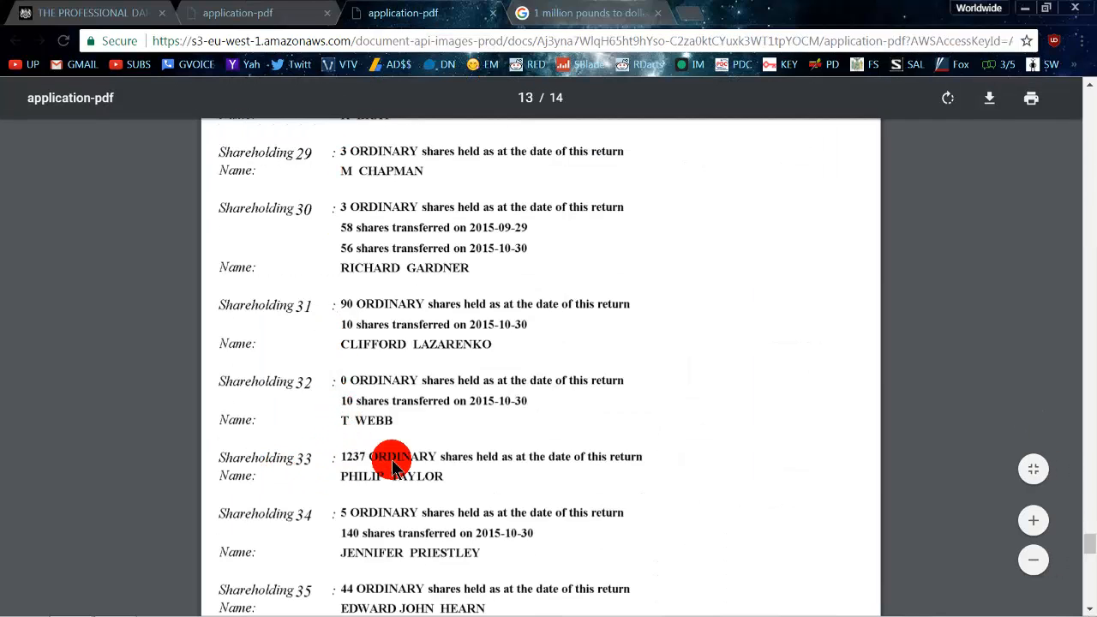
{"action": "double_click", "coordinate": [353, 456]}
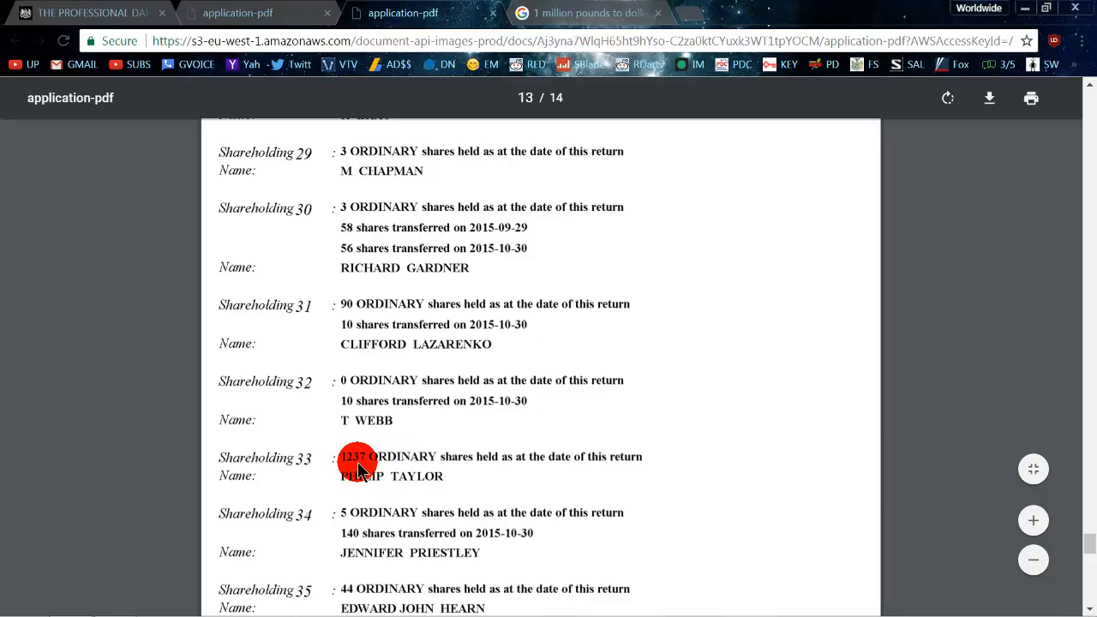
{"action": "mouse_move", "coordinate": [410, 471]}
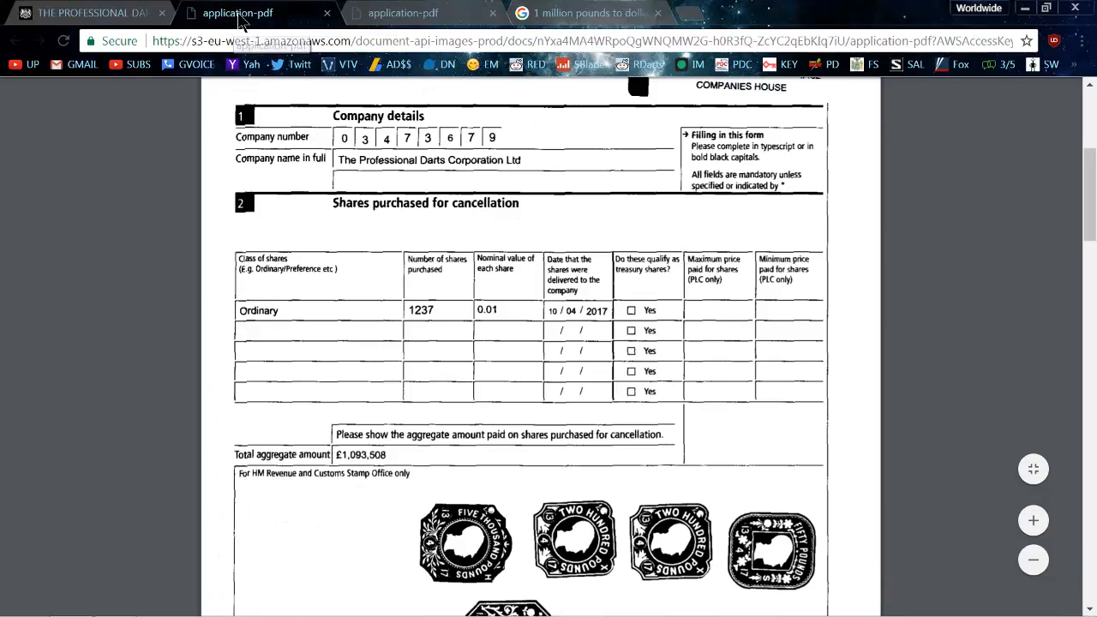
Step: Return to the buyback form showing 1,237 shares and the £1,093,508 total aggregate amount
{"action": "left_click", "coordinate": [421, 310]}
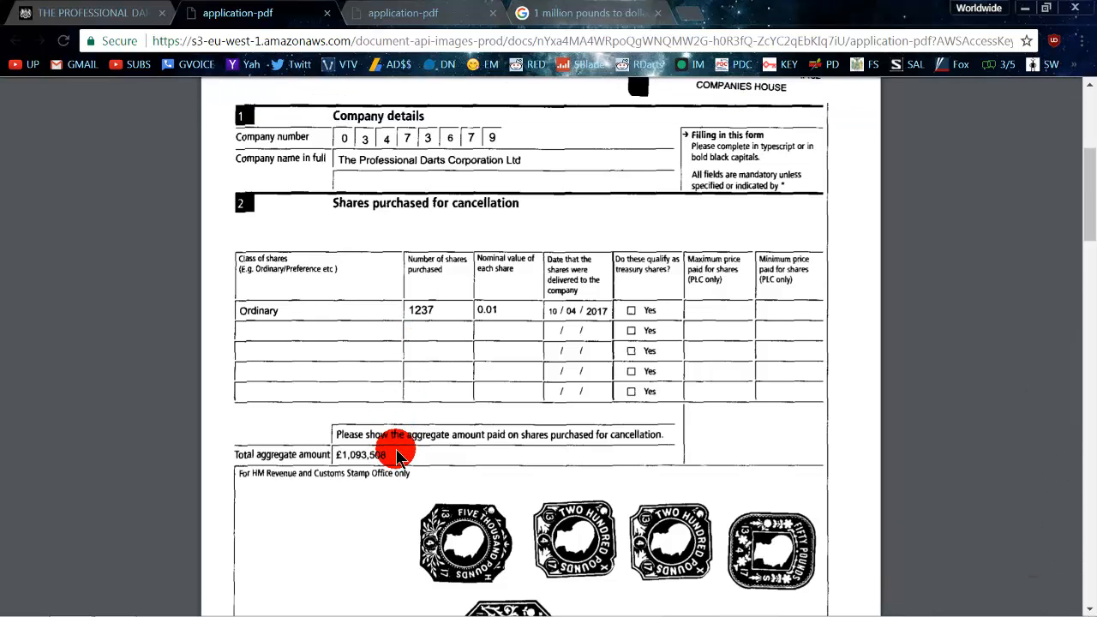
{"action": "mouse_move", "coordinate": [32, 389]}
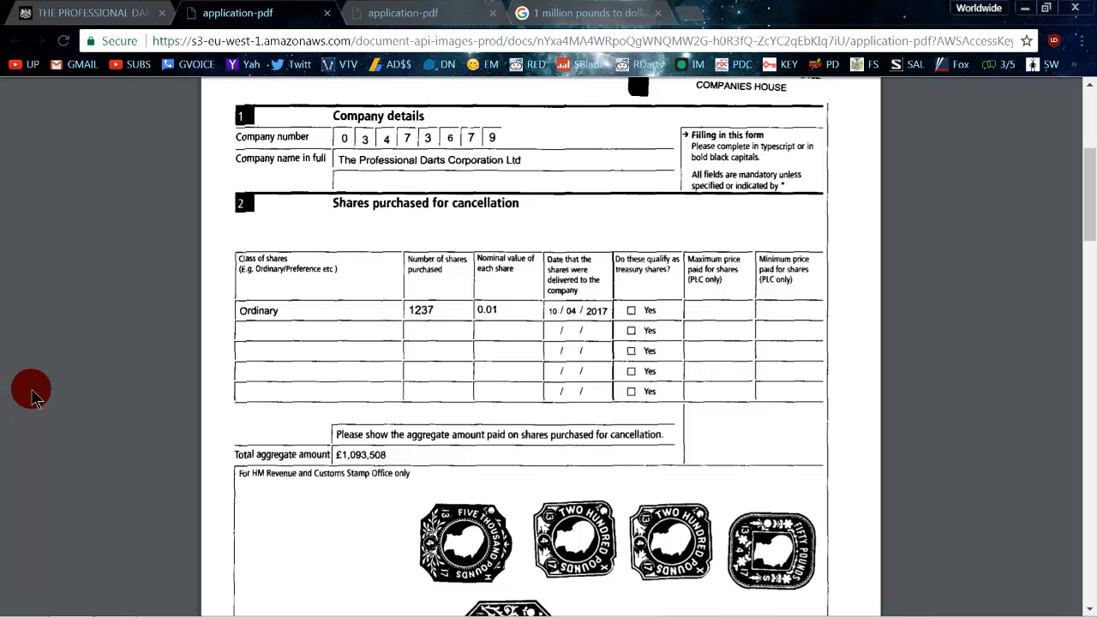